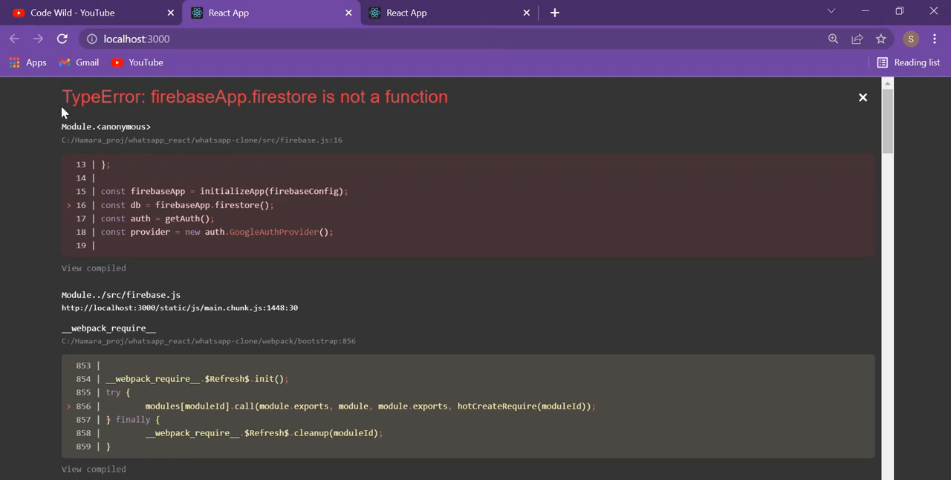
Step: Browse the Code Wild YouTube channel's Videos page before returning to firebase.js
triple_click(254, 97)
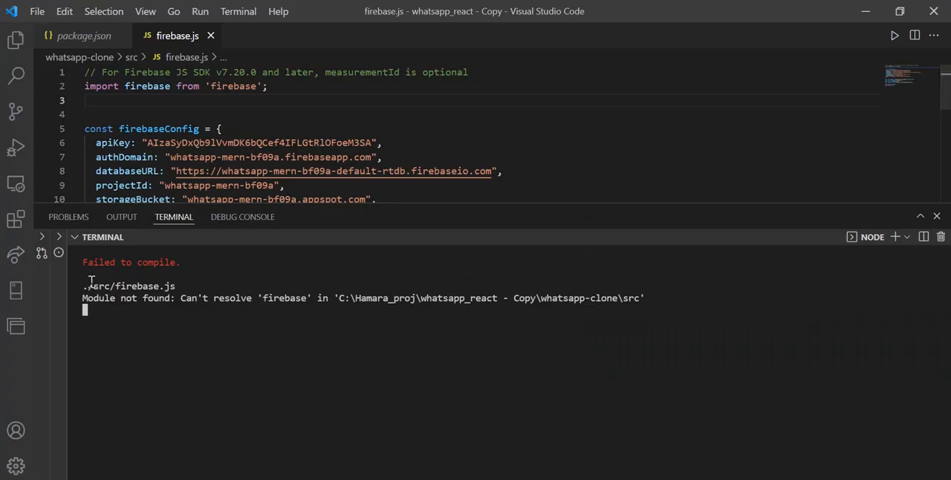
mouse_move(219, 344)
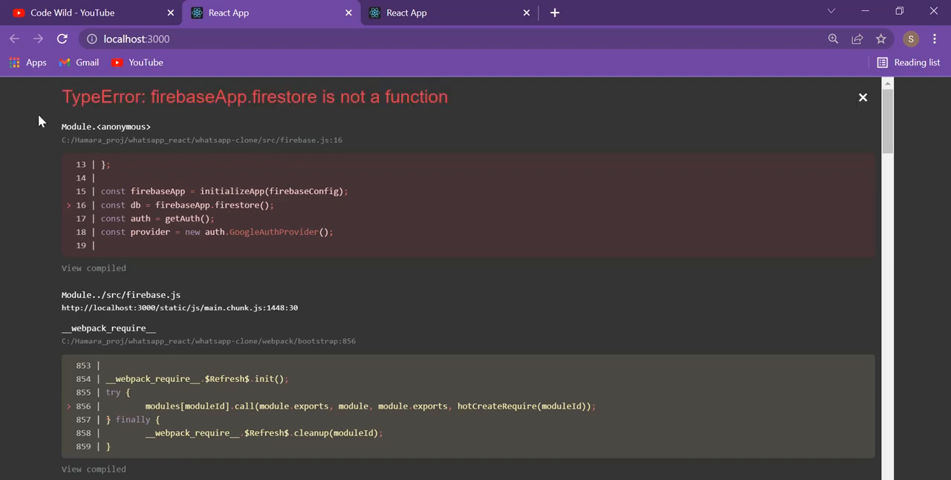
click(89, 12)
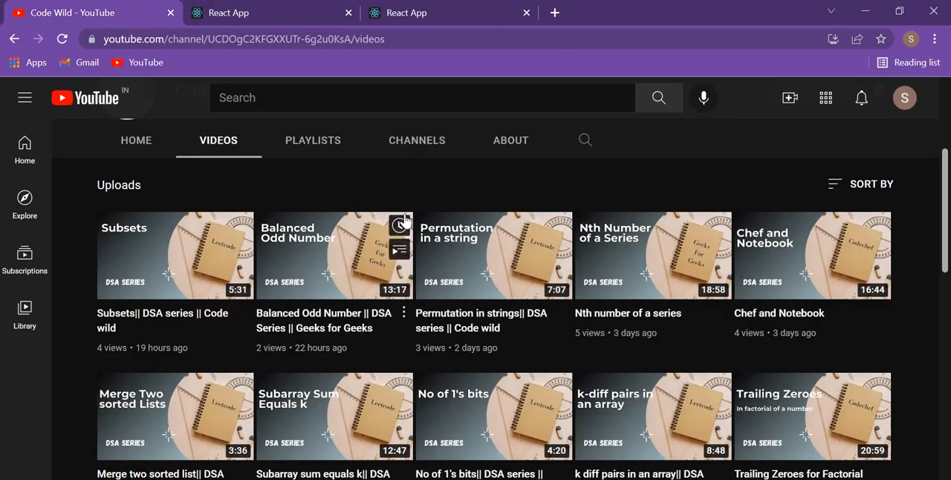
scroll(down, 3)
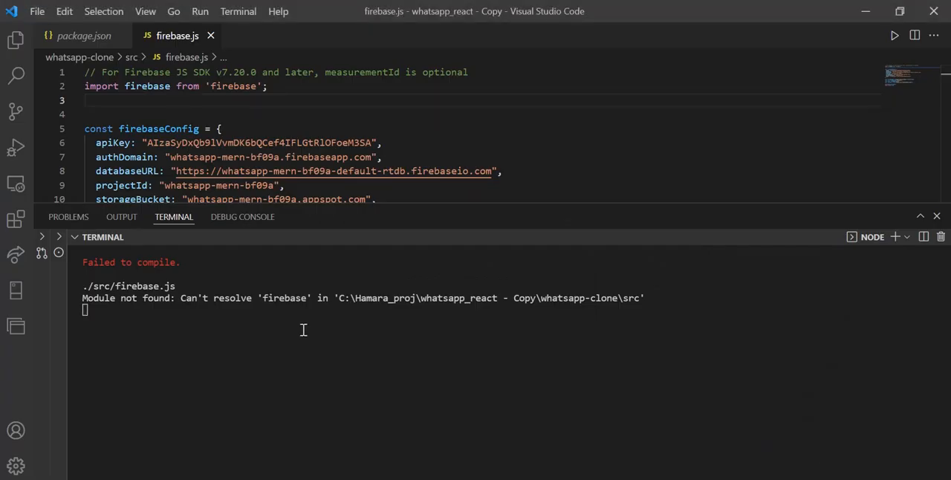
key(Ctrl+S)
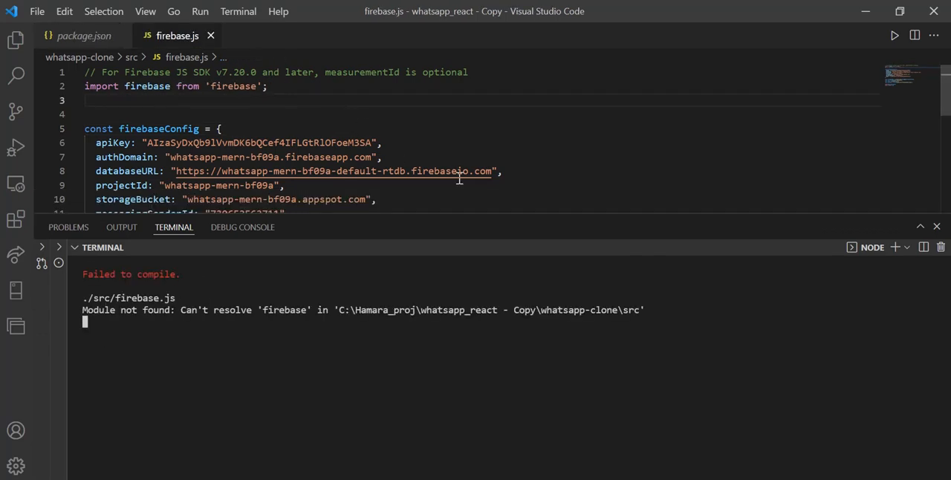
mouse_move(500, 182)
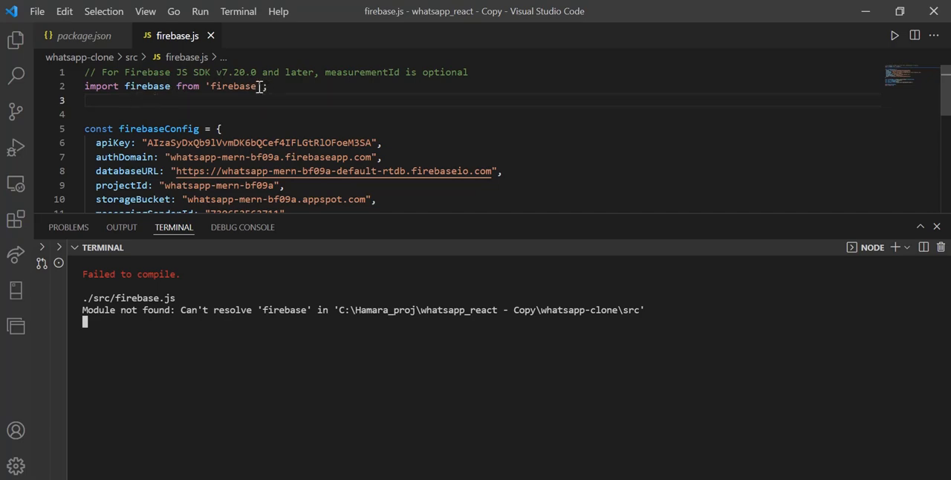
Step: Rewrite the firebase import and add an import line for 'firebase/auth'
double_click(232, 86)
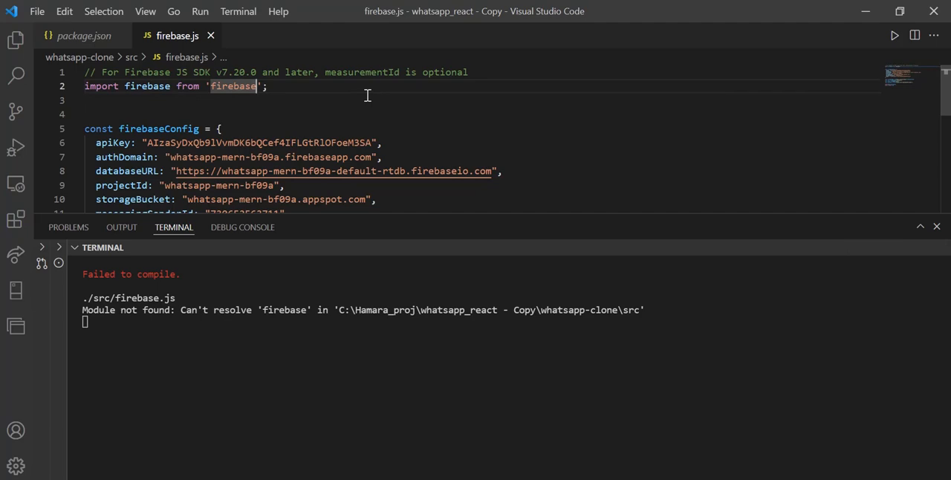
text(i)
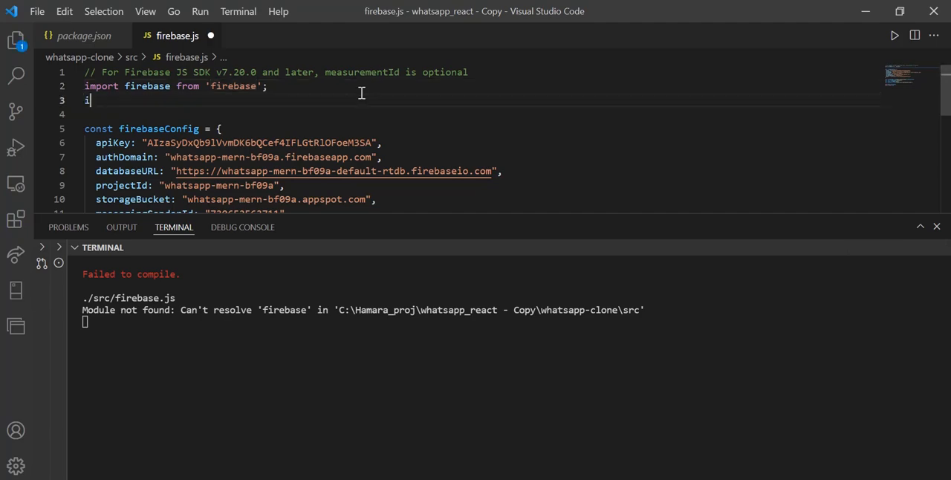
text(mport)
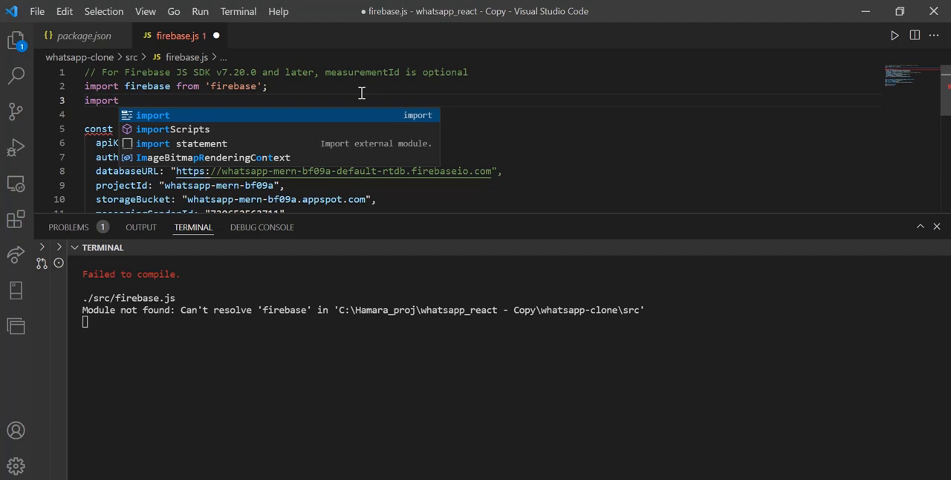
text('firebase/)
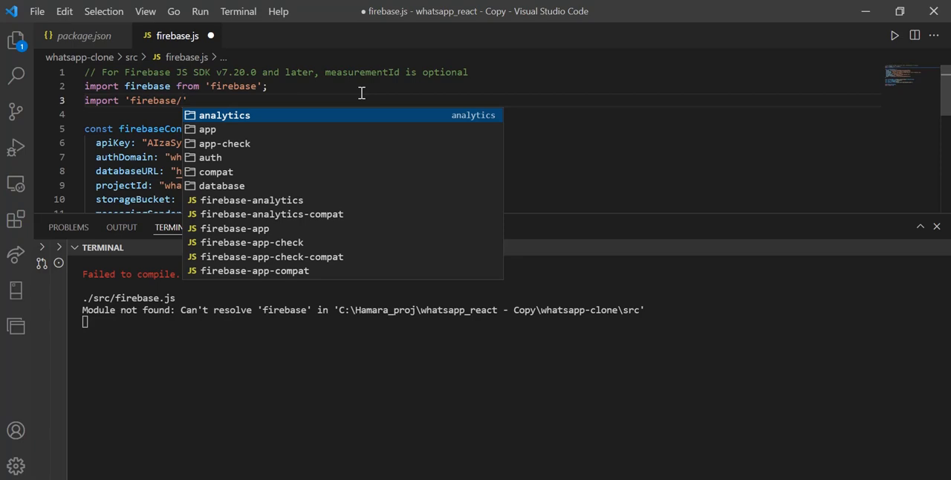
text(auth)
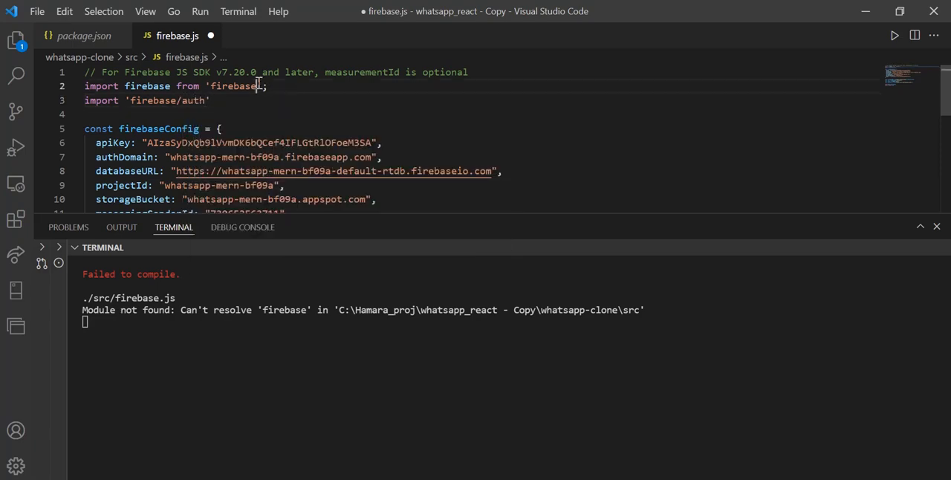
text(/app)
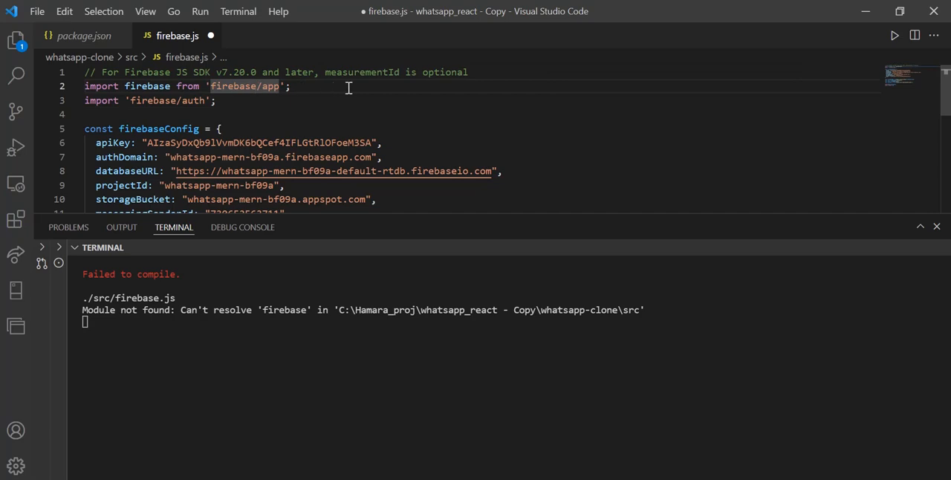
Step: Point both imports at the compat paths: 'firebase/compat/app' and 'firebase/compat/auth'
text(compat)
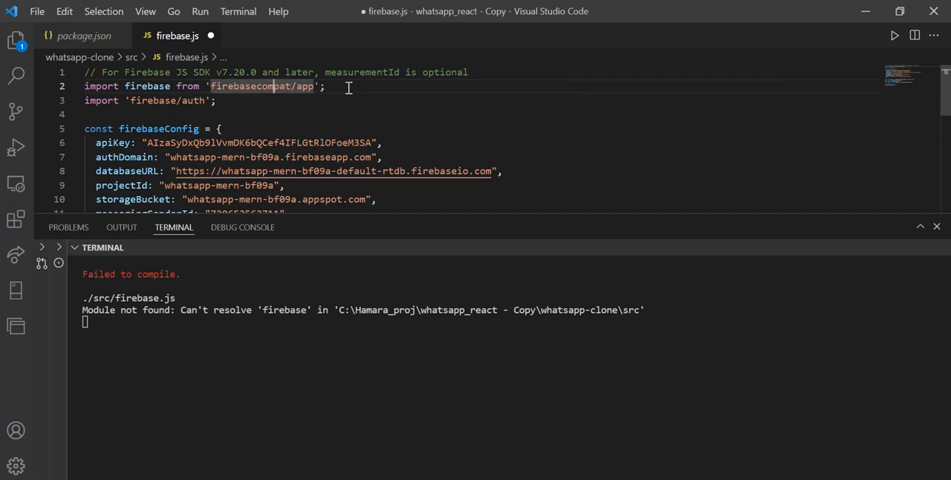
text(/)
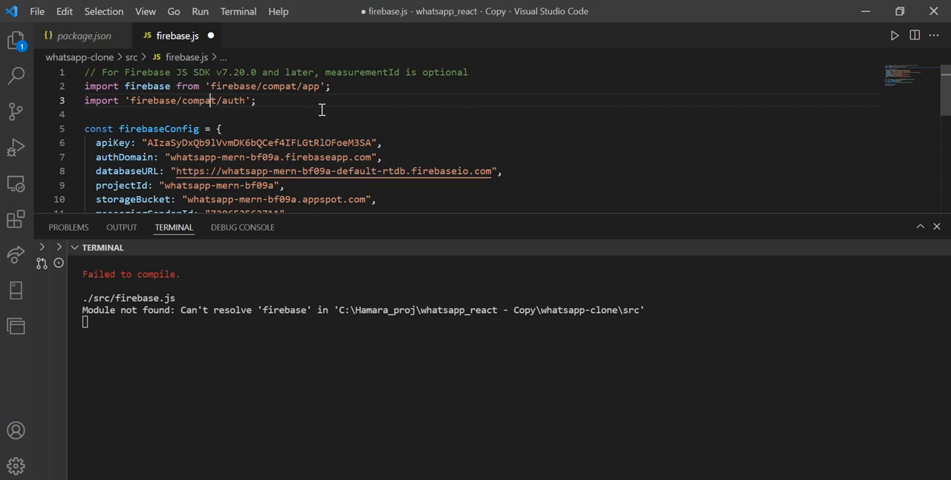
mouse_move(93, 56)
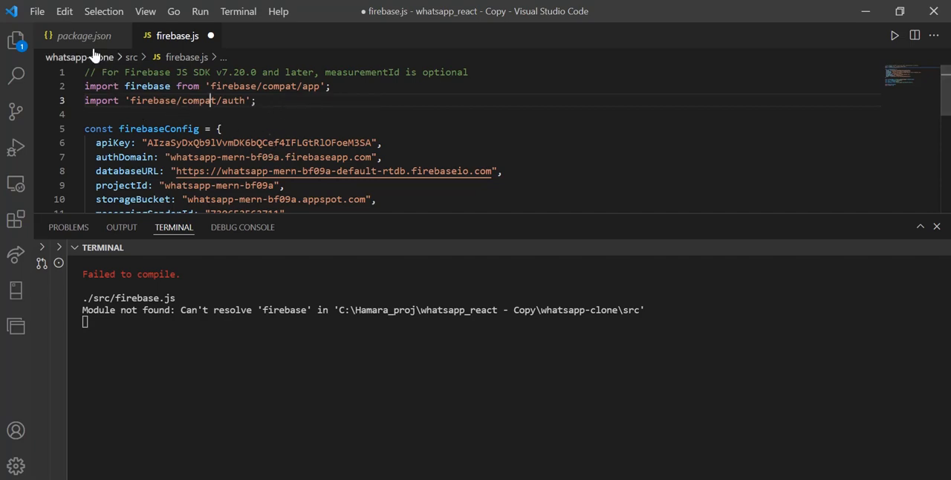
Step: Check package.json shows firebase ^9.6.6, then view the blank React App at localhost:3001
click(83, 34)
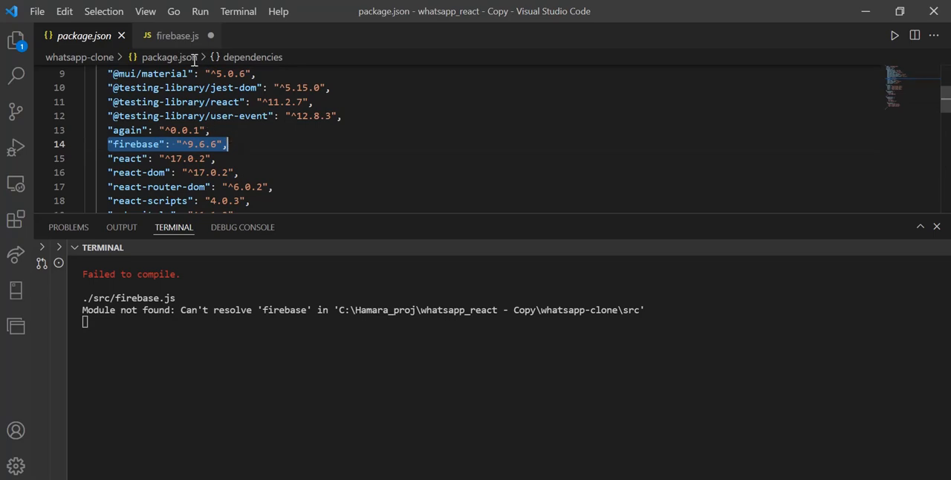
click(177, 35)
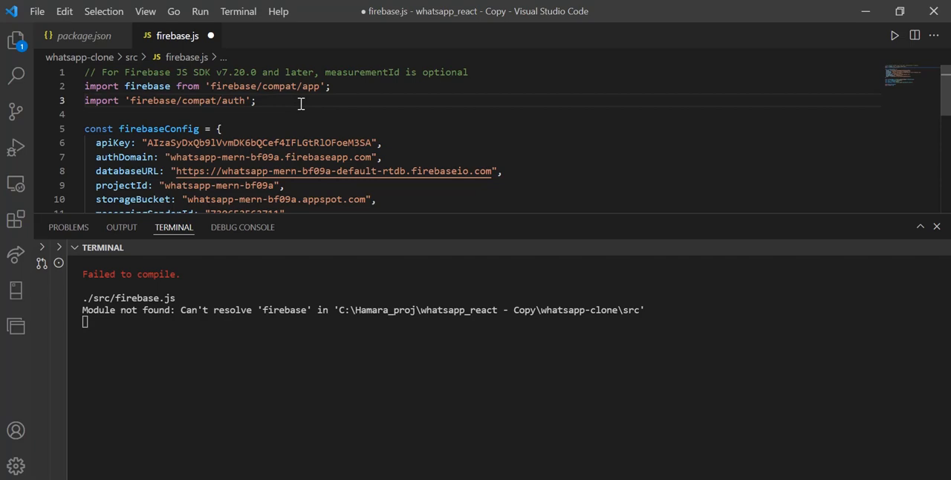
click(257, 100)
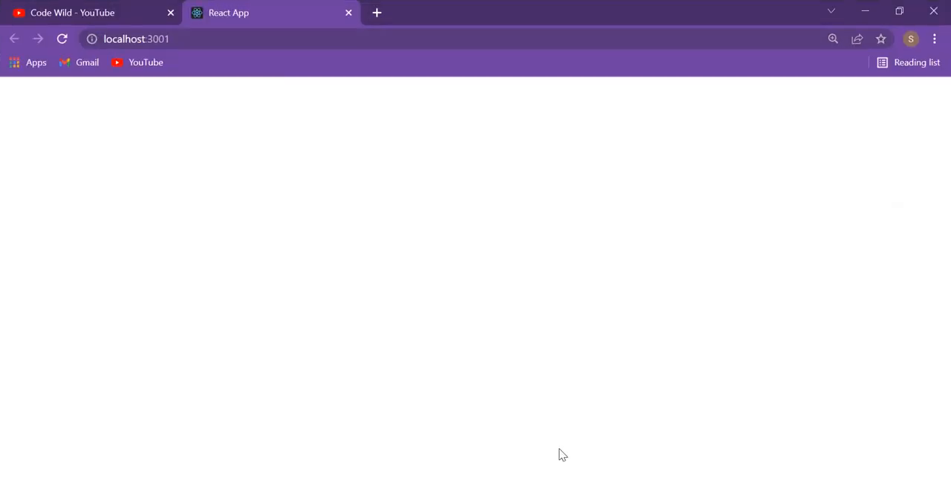
Step: Reload the blank localhost:3001 page, then confirm the dev server compiled successfully
click(62, 38)
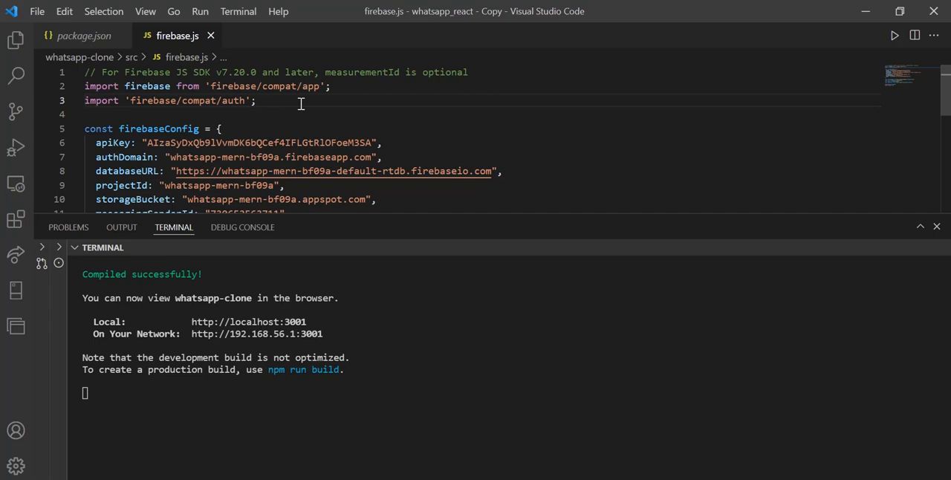
Step: Add import 'firebase/compat/firestore' on line 4 and save firebase.js
text(impo)
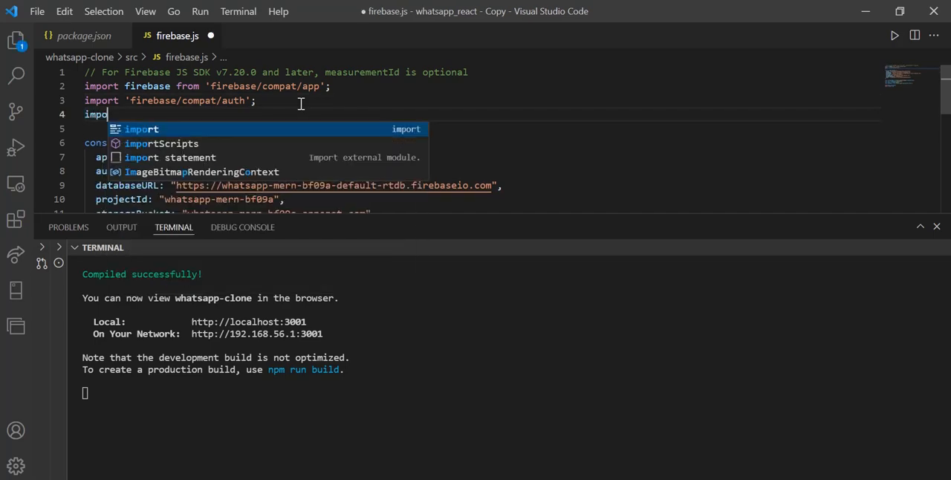
text(')
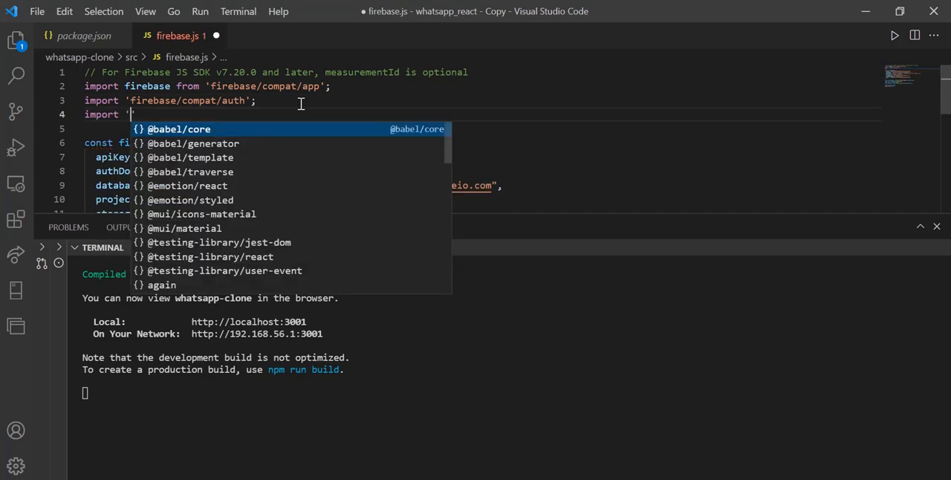
text(firebase)
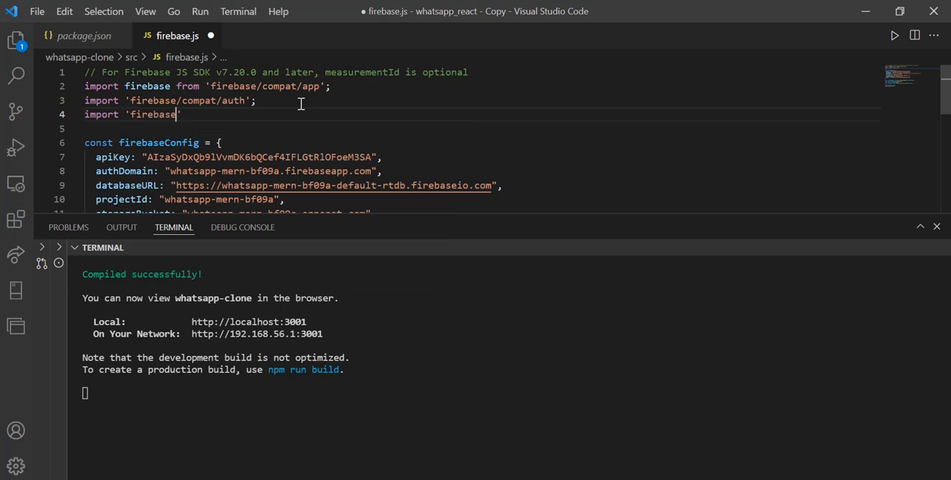
text(/co)
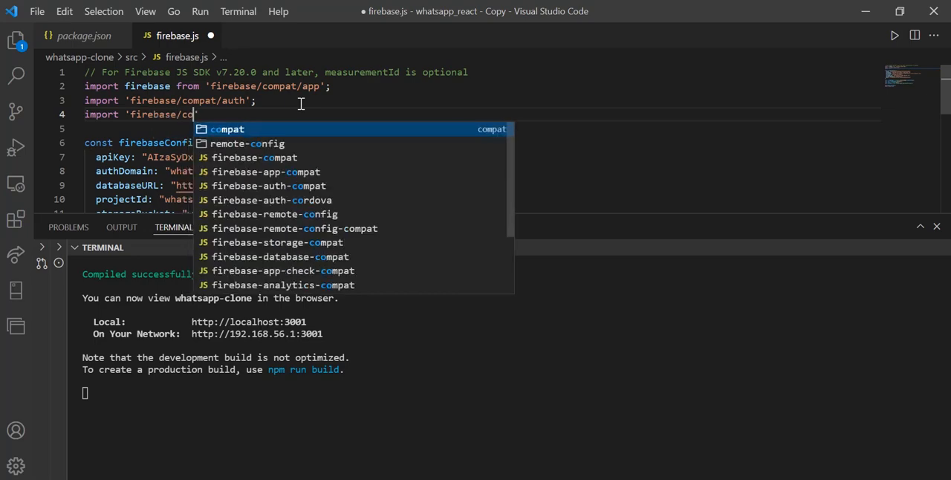
text(mpat/)
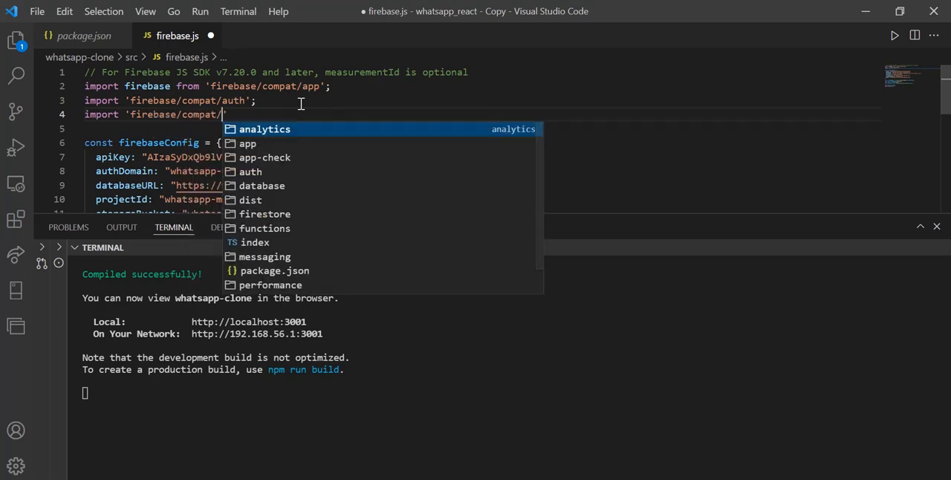
text(firestore')
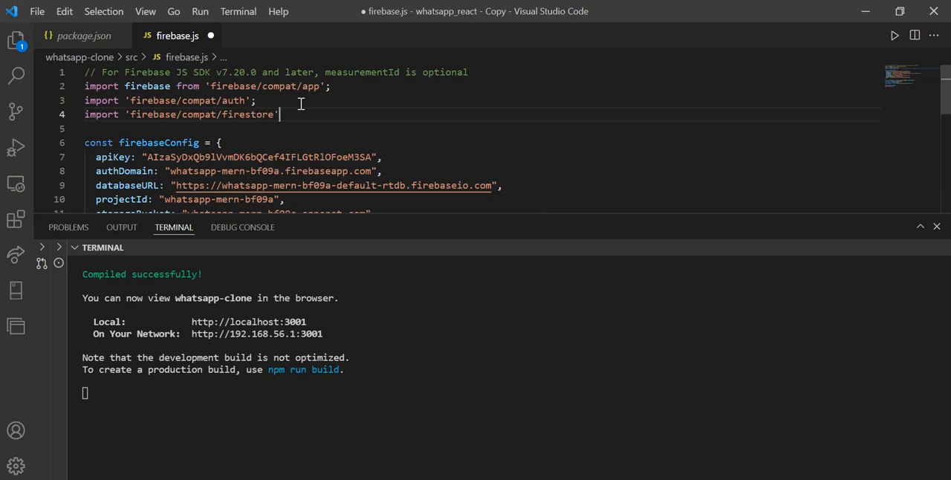
key(ctrl+s)
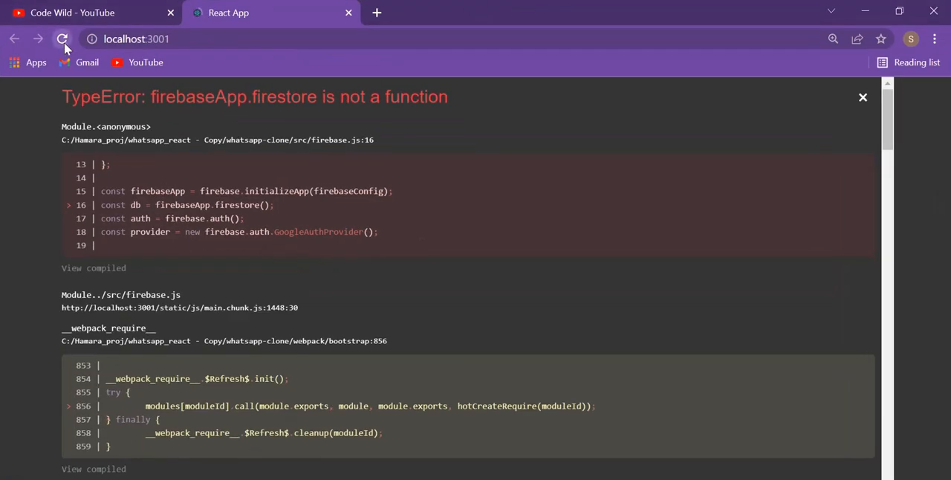
Step: Reload localhost:3001 so the WhatsApp clone chat screen loads without the firestore error
click(63, 39)
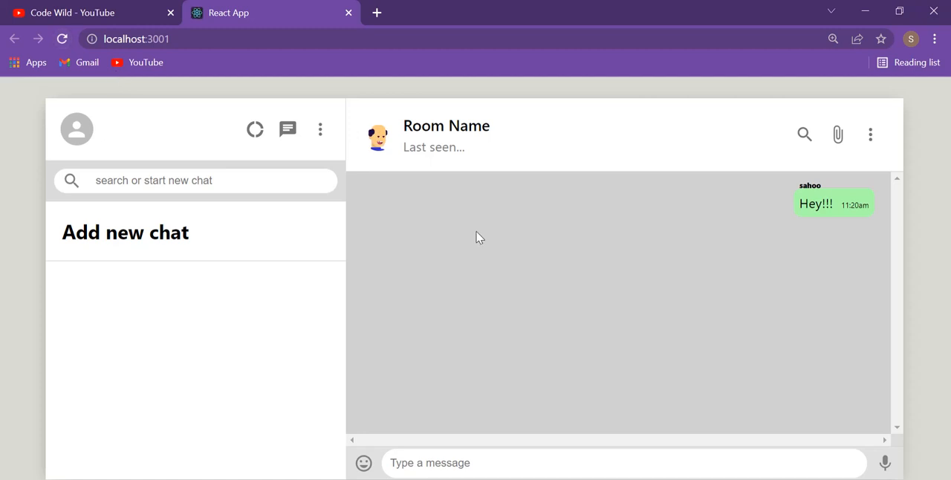
mouse_move(595, 116)
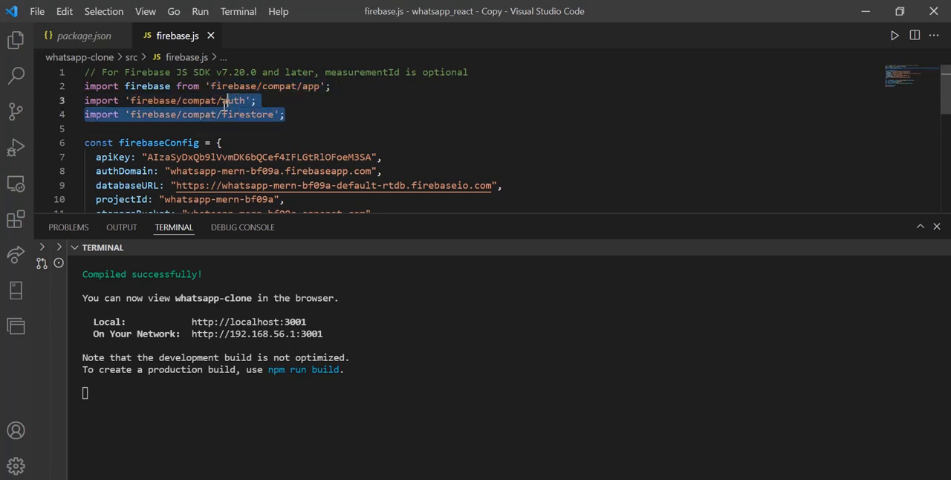
Step: Deselect the three compat import lines in firebase.js before heading to the Code Wild channel
click(357, 125)
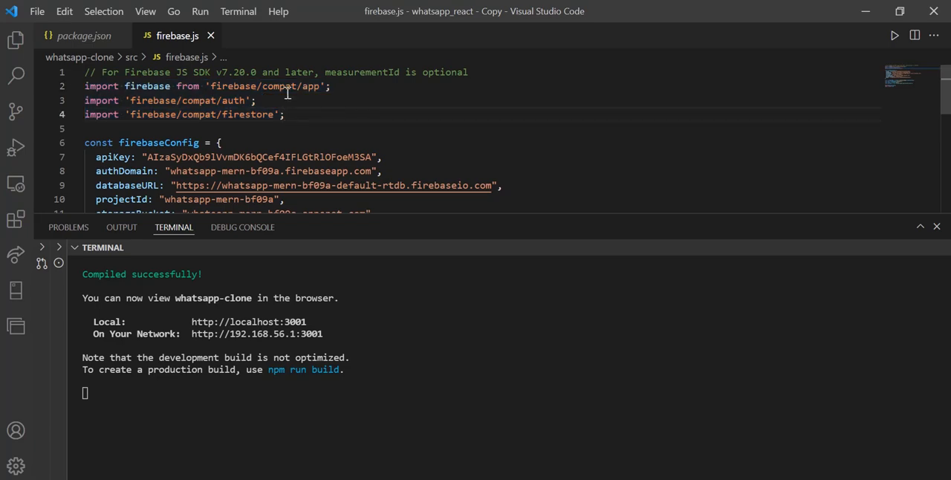
mouse_move(772, 122)
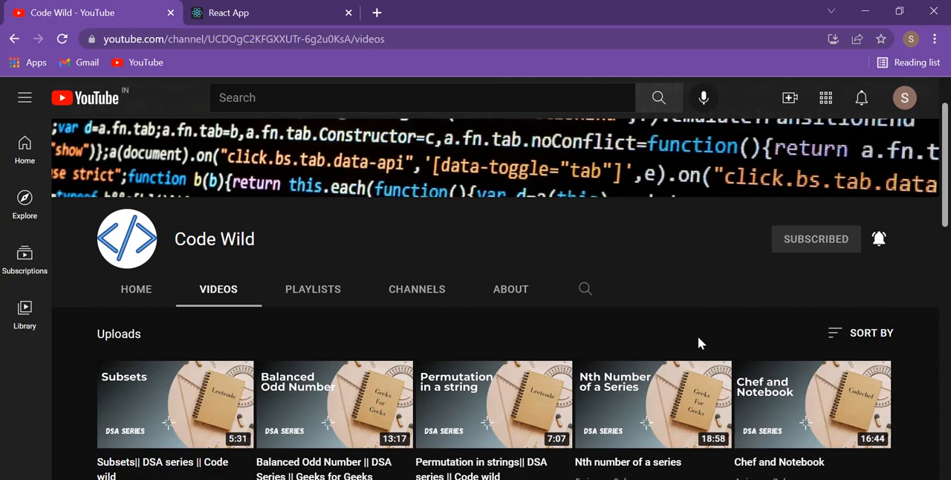
scroll(down, 3)
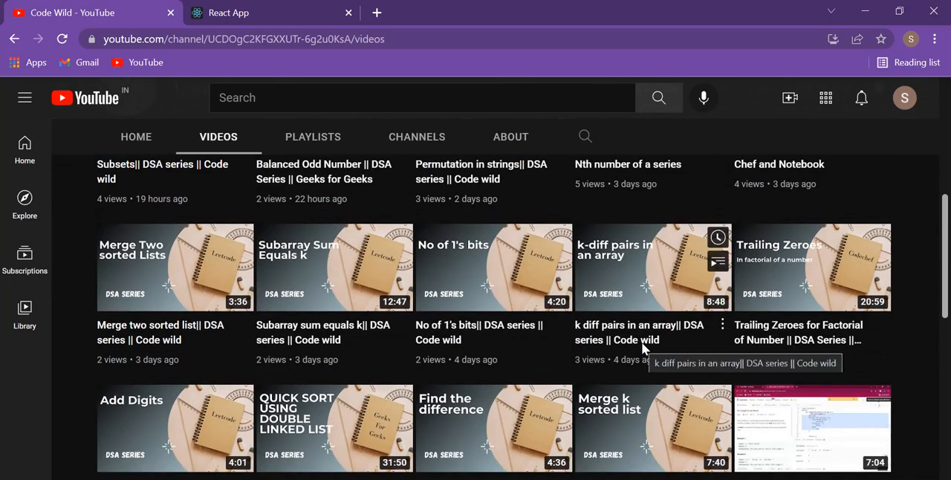
scroll(down, 3)
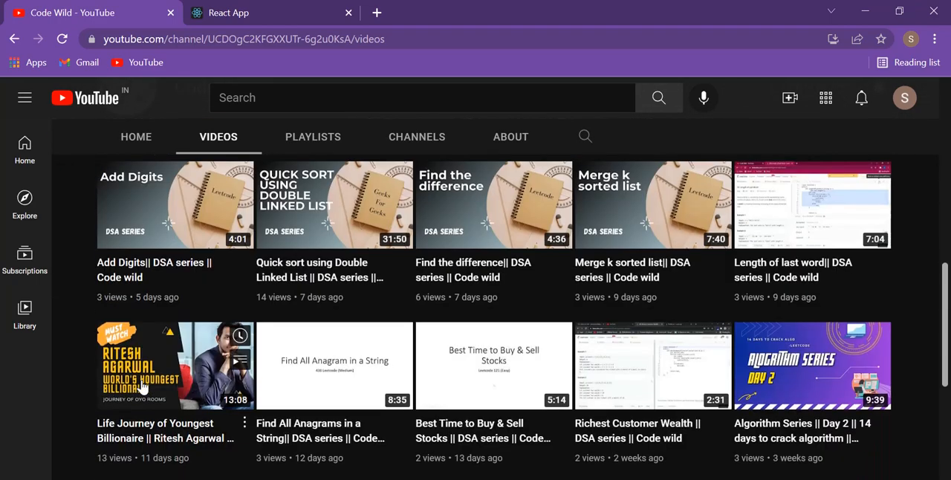